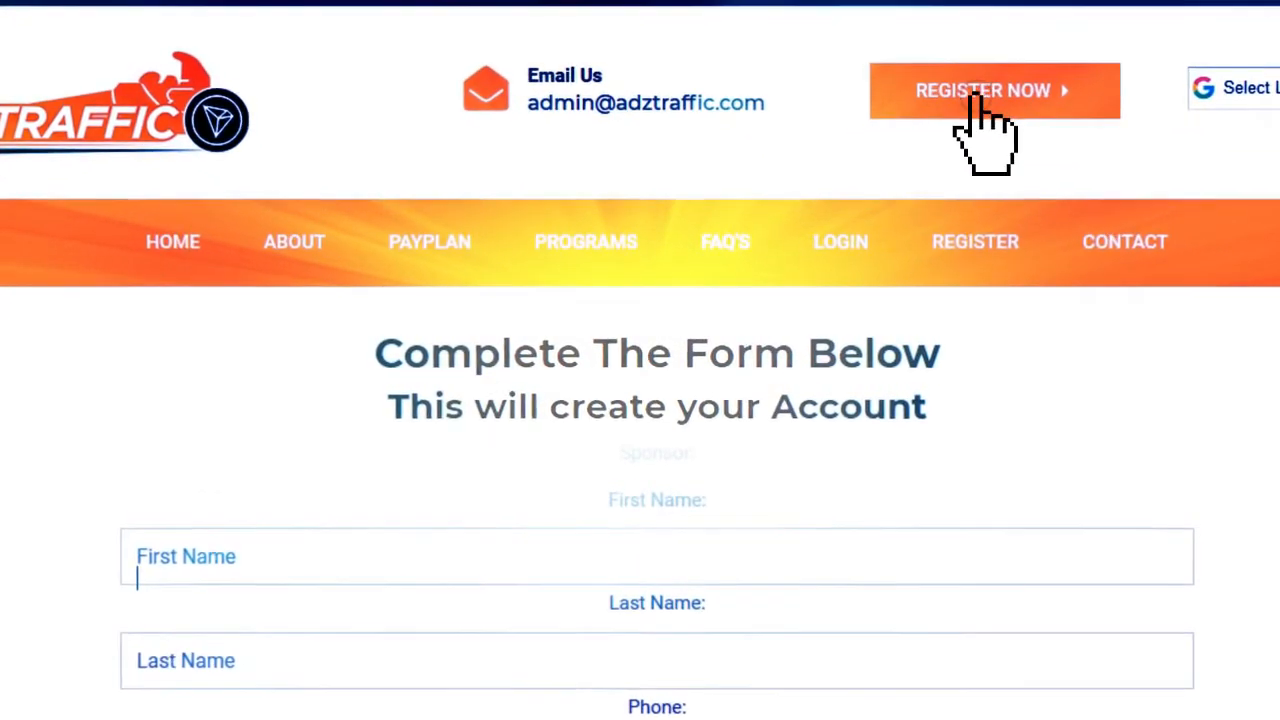
{"action": "scroll", "scroll_direction": "down", "scroll_amount": 3}
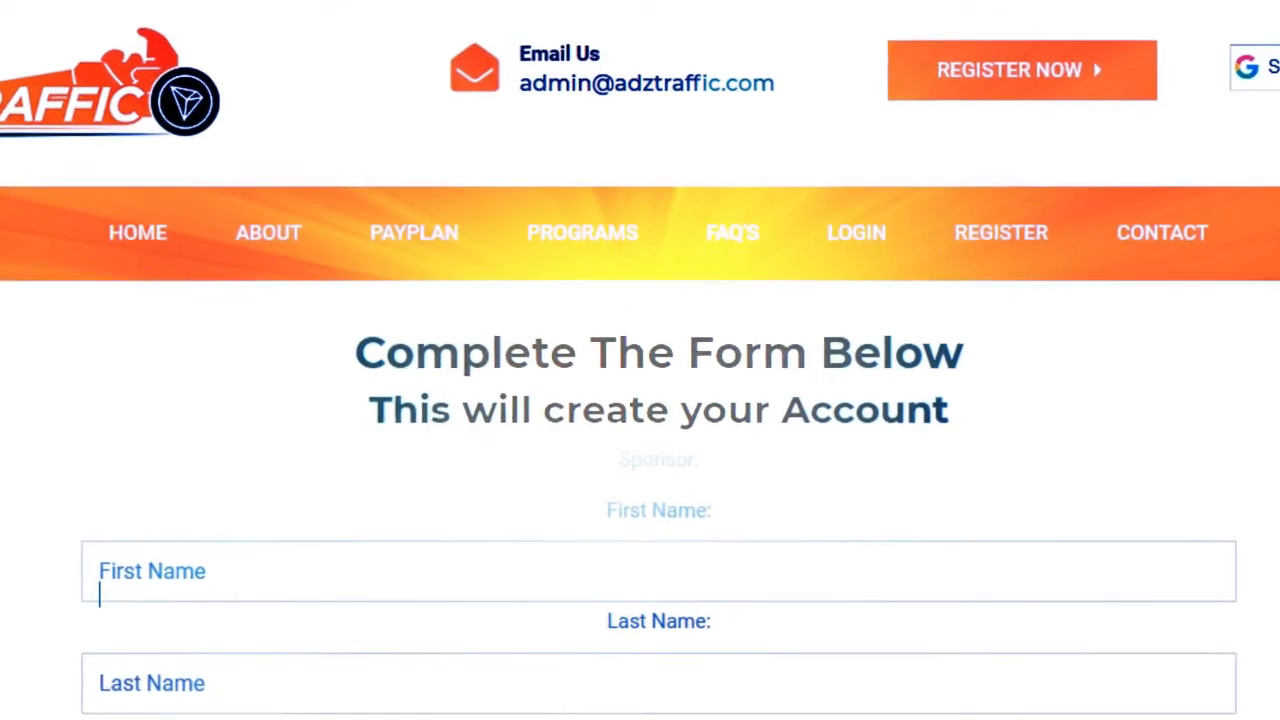